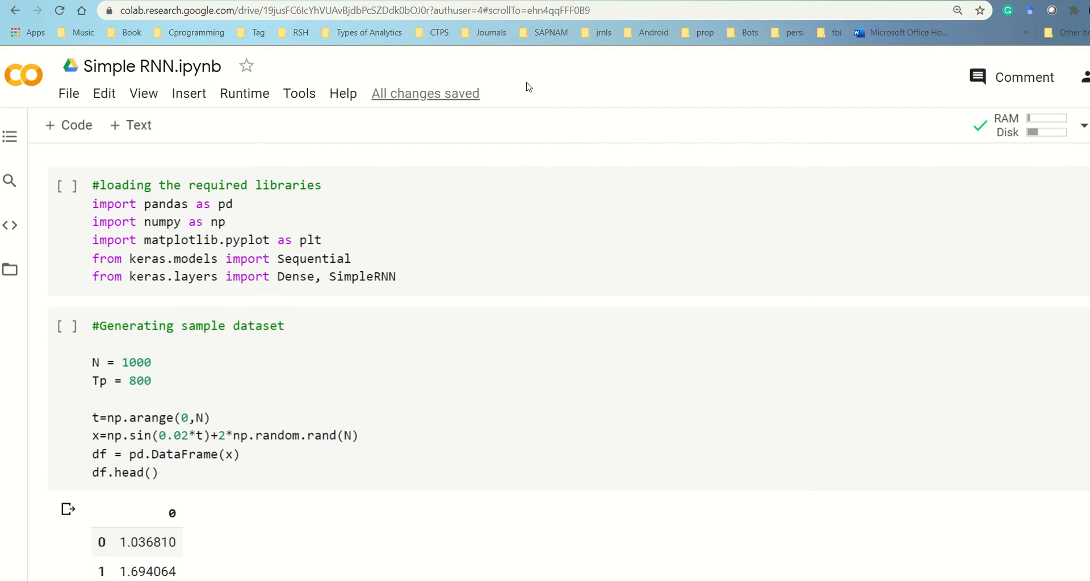
scroll(down, 3)
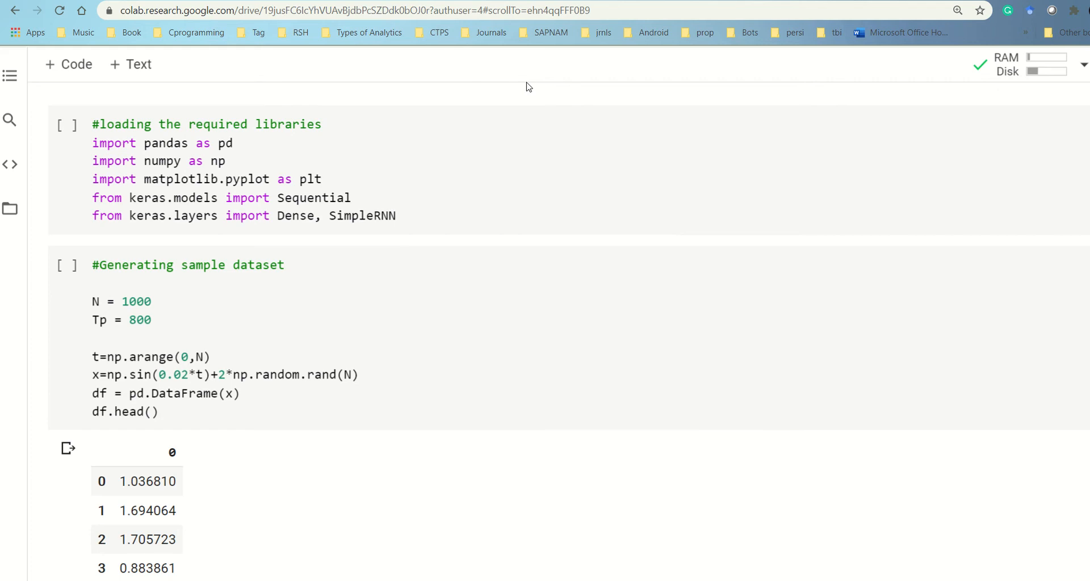
scroll(down, 3)
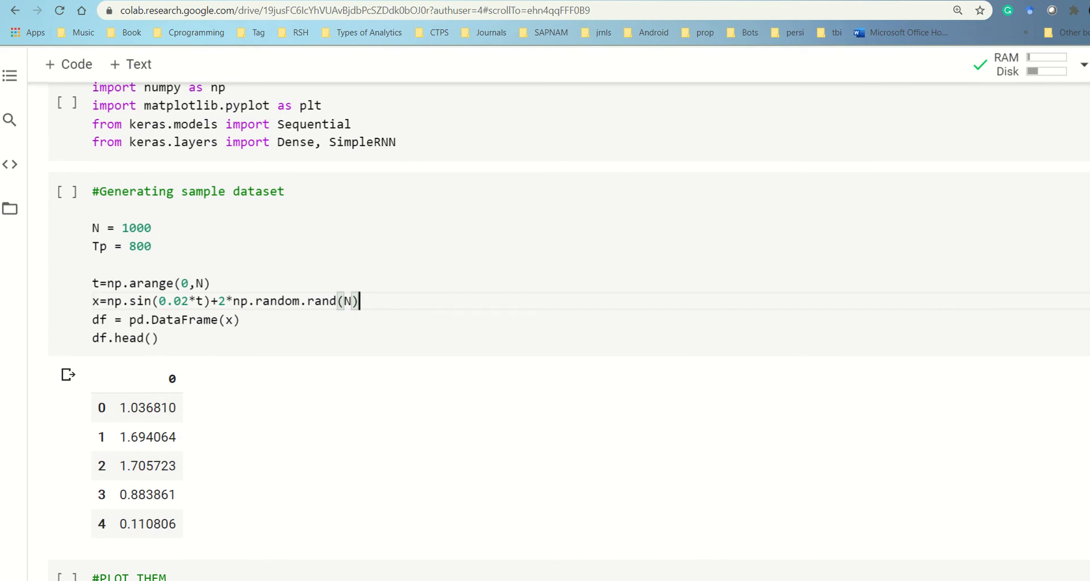
scroll(down, 3)
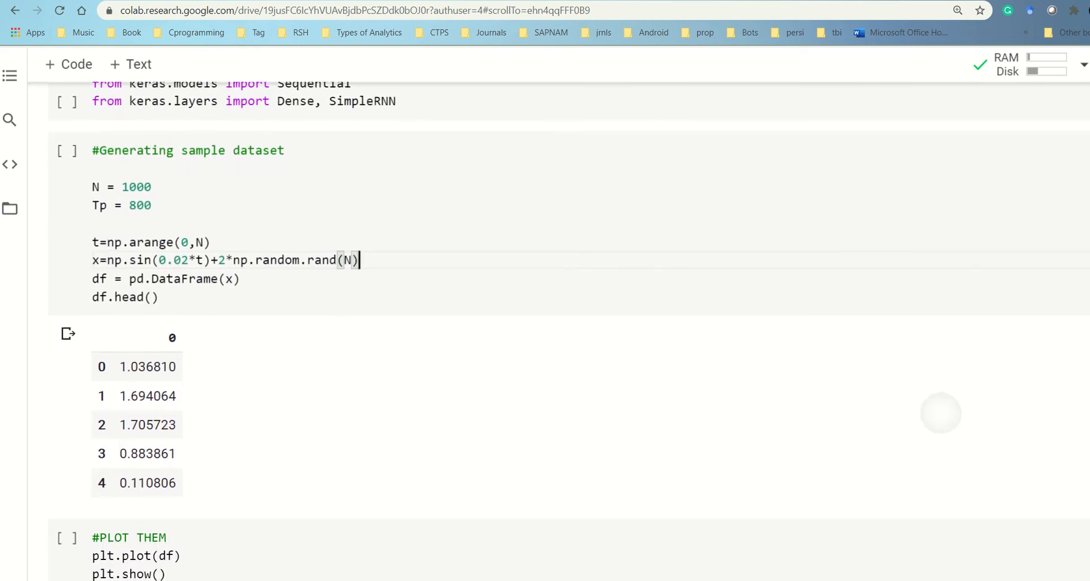
scroll(down, 3)
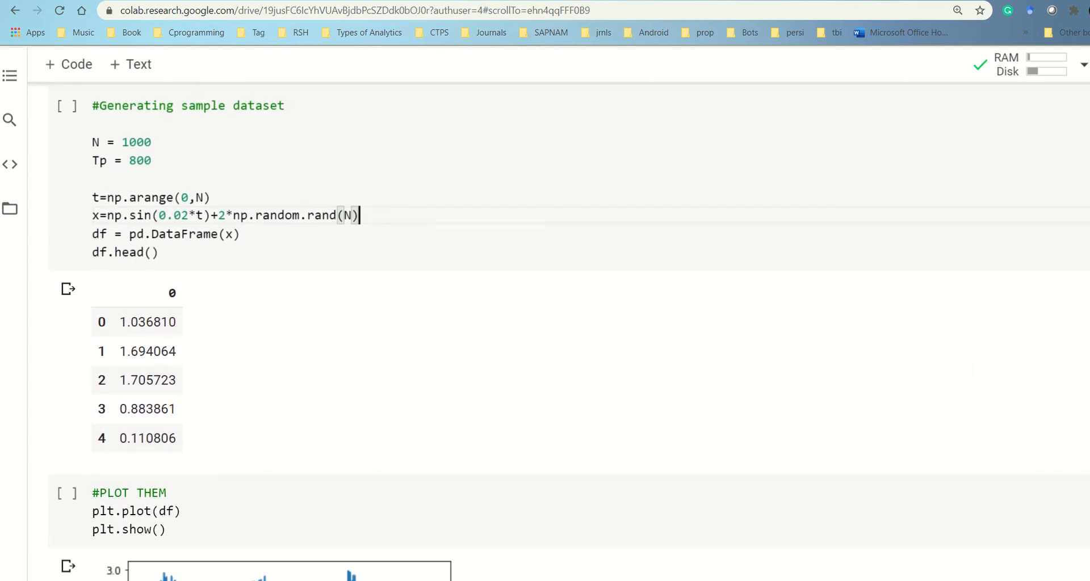
scroll(down, 3)
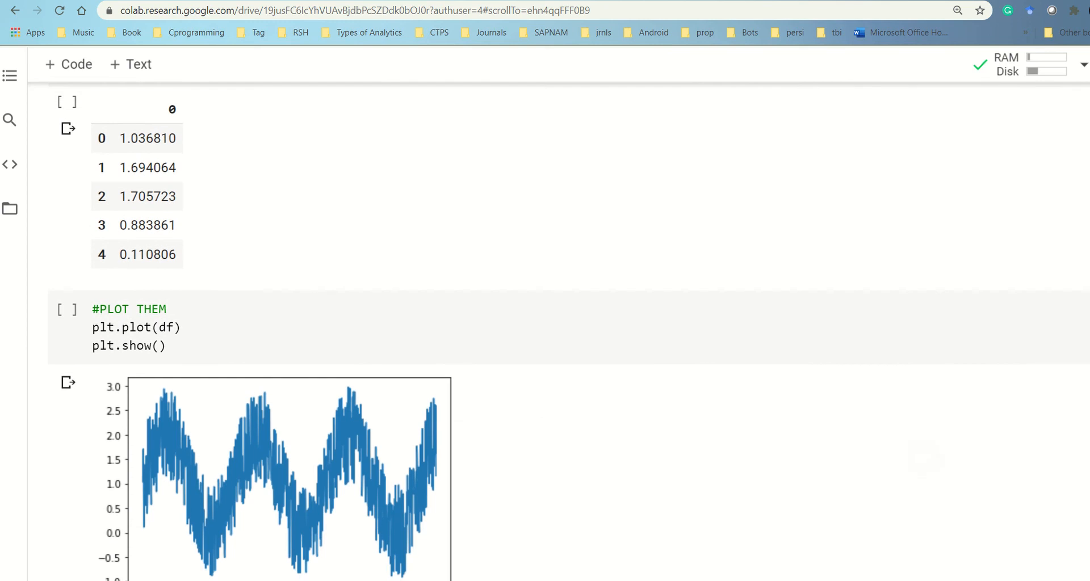
scroll(down, 3)
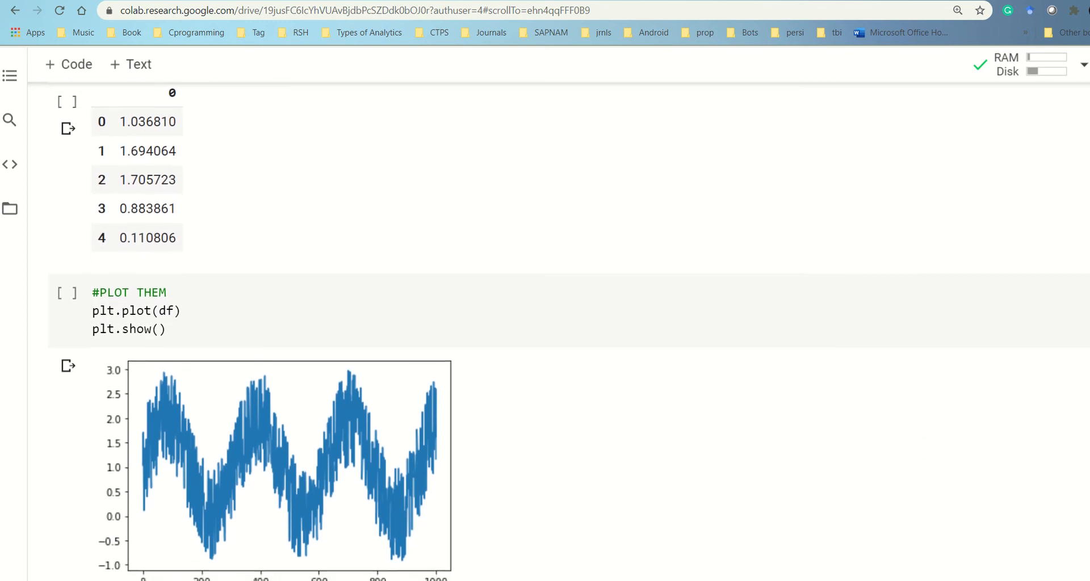
scroll(down, 3)
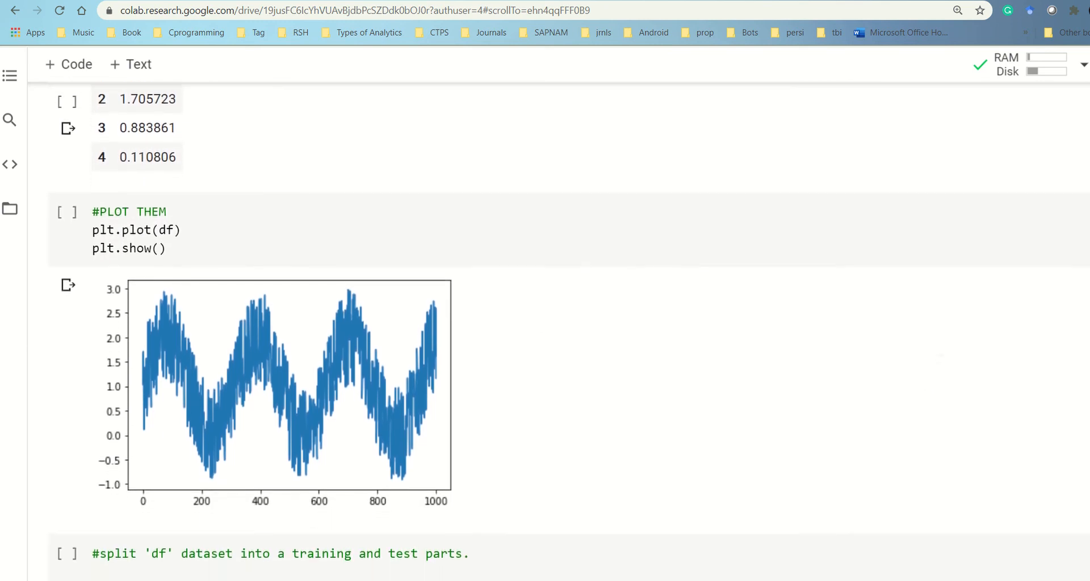
scroll(down, 3)
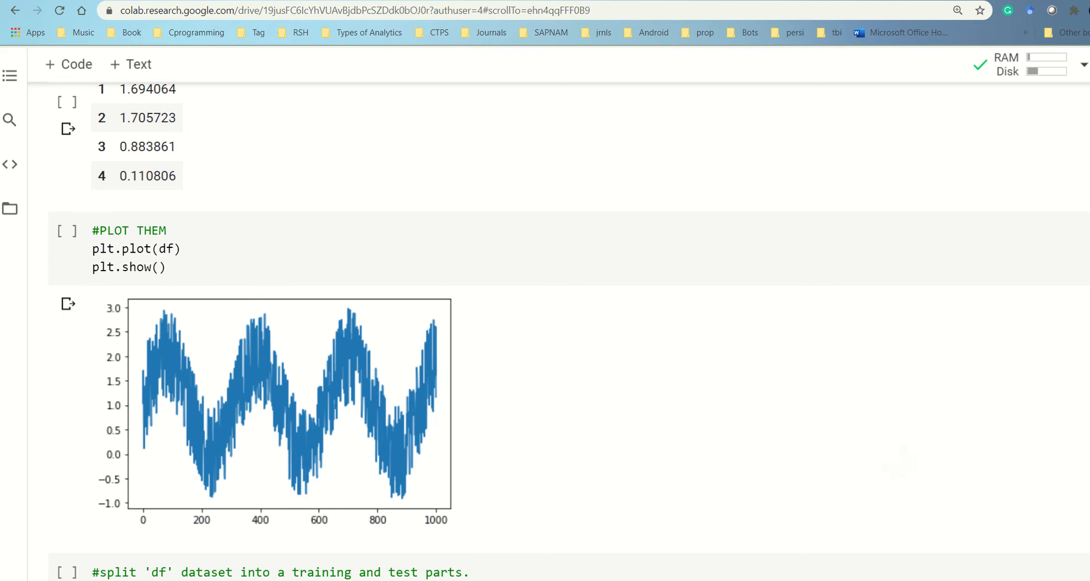
scroll(down, 3)
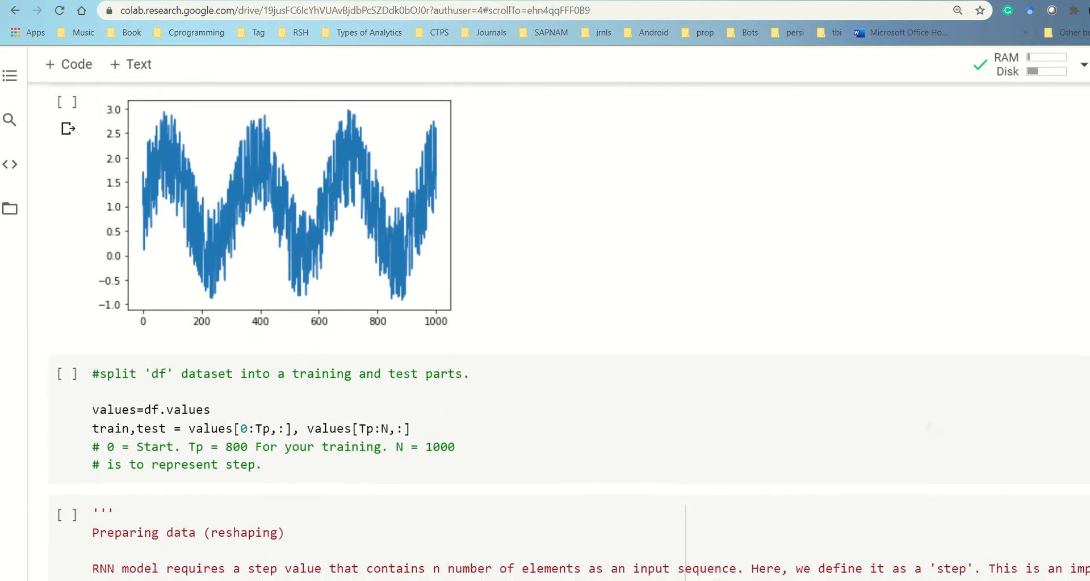
scroll(down, 3)
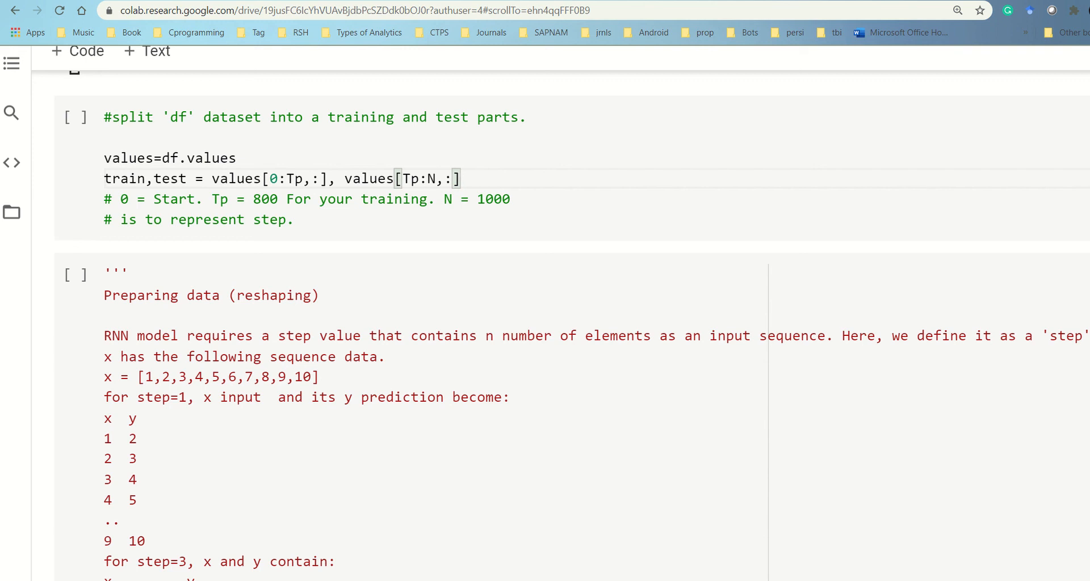
scroll(down, 3)
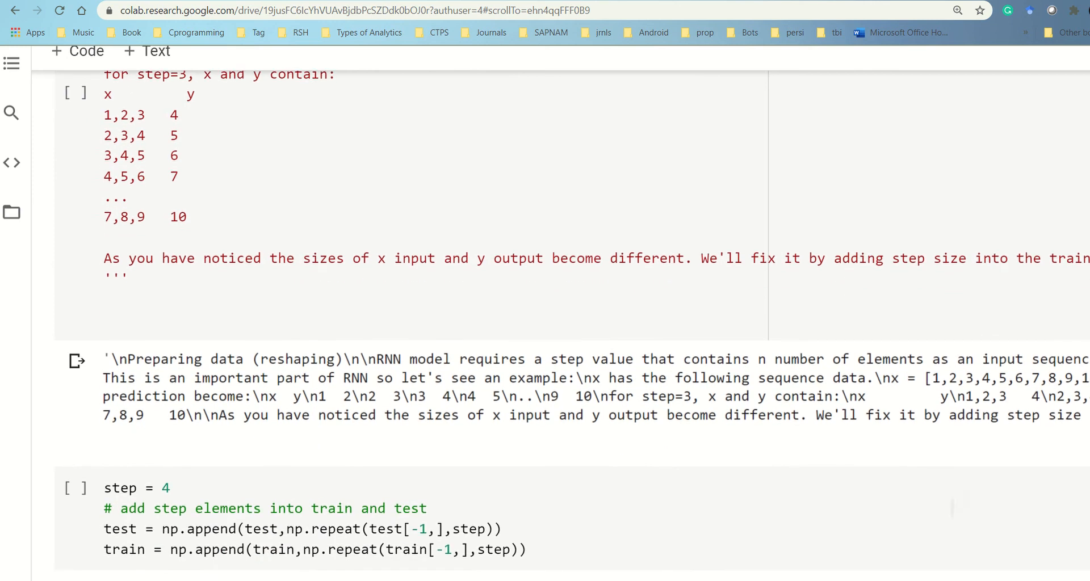
scroll(down, 3)
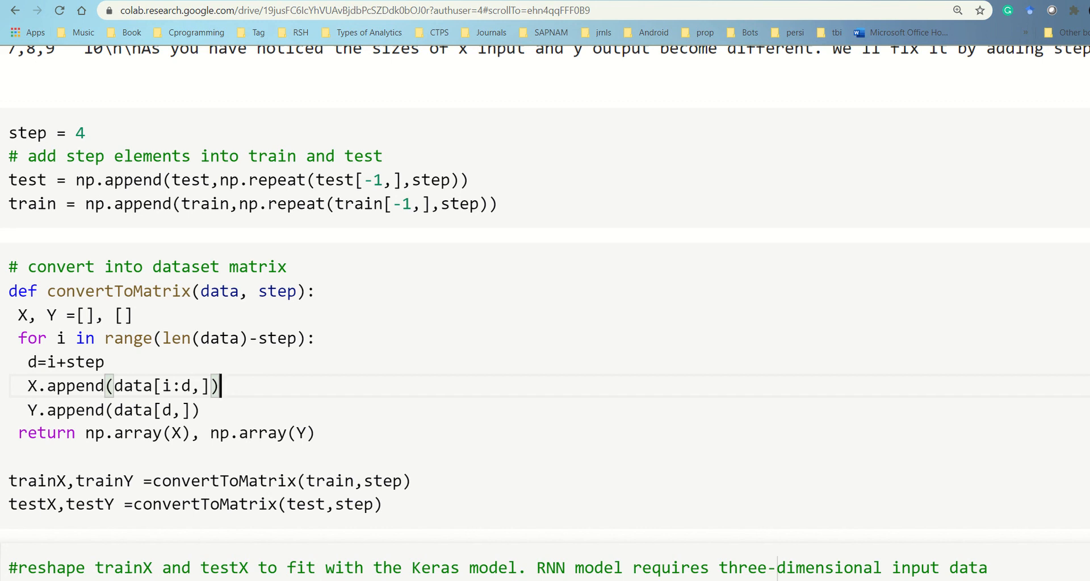
scroll(down, 3)
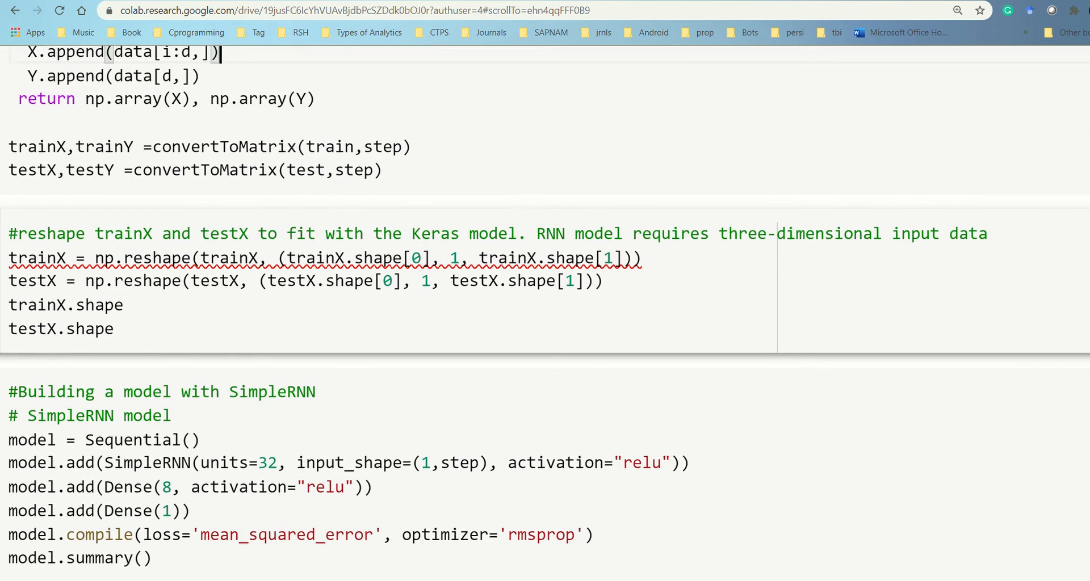
scroll(down, 3)
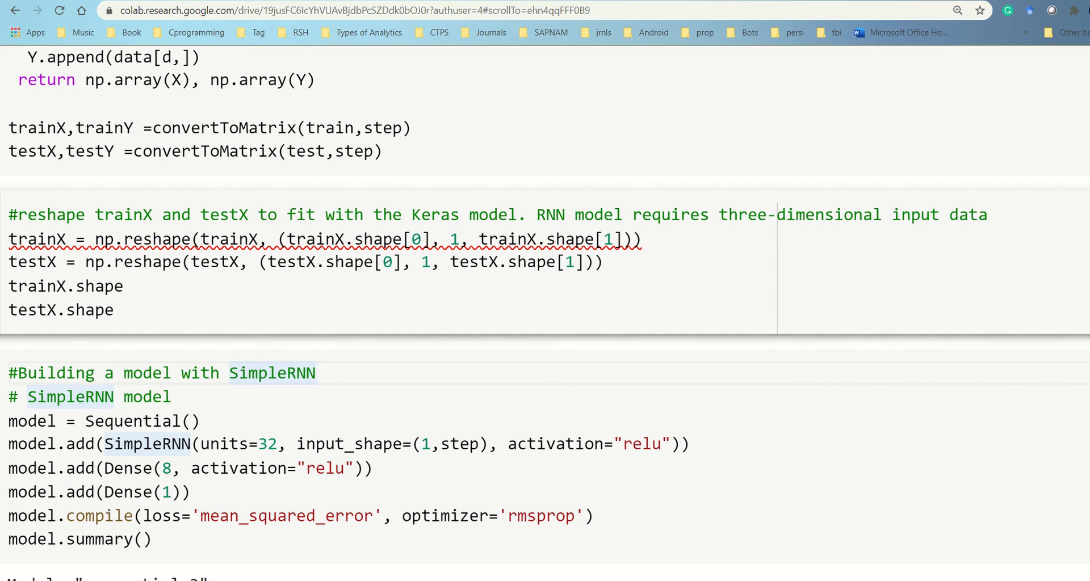
scroll(down, 3)
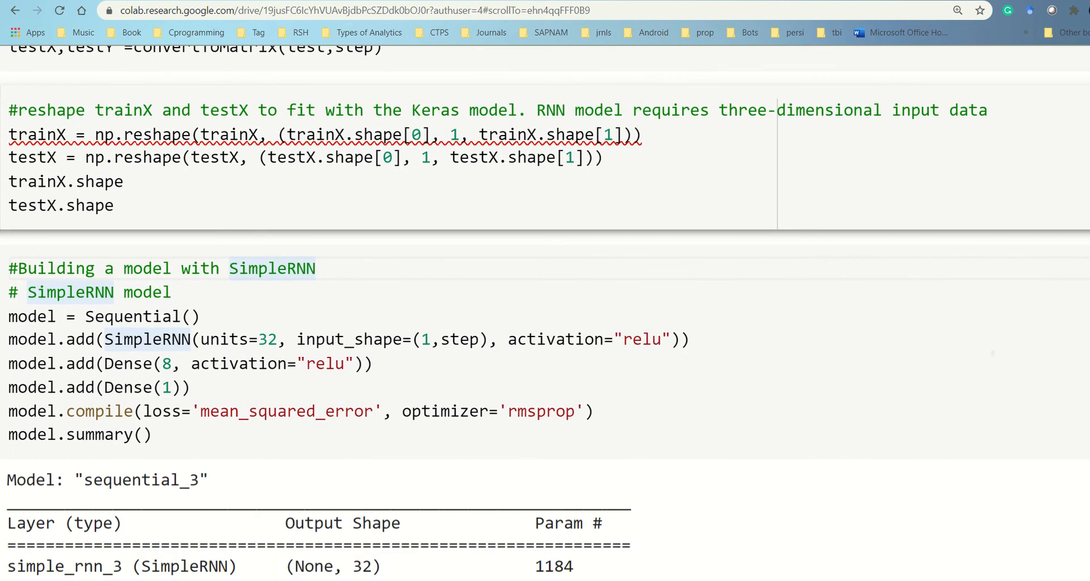
scroll(down, 3)
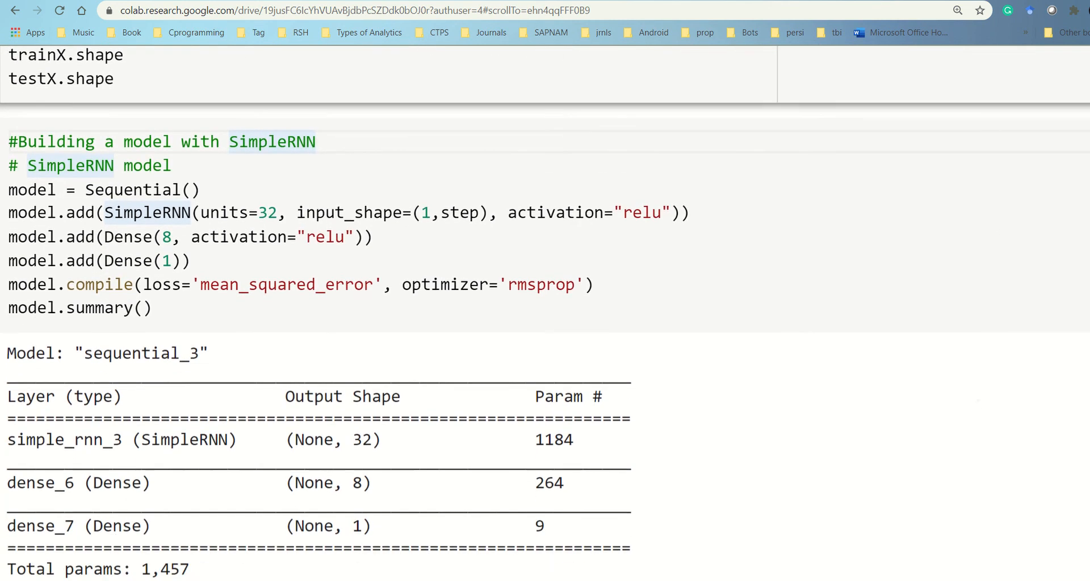
scroll(down, 3)
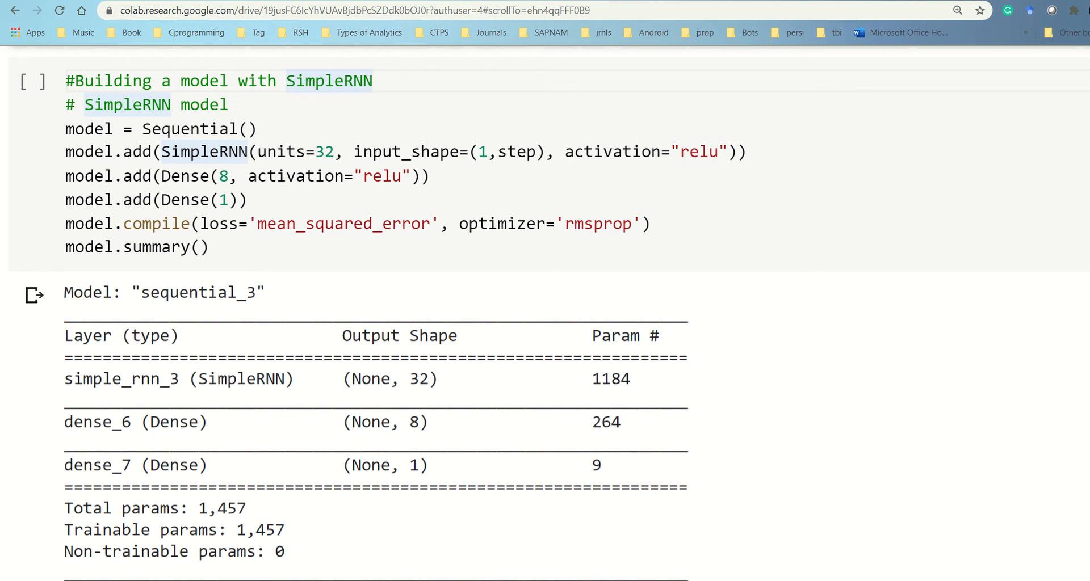
scroll(down, 3)
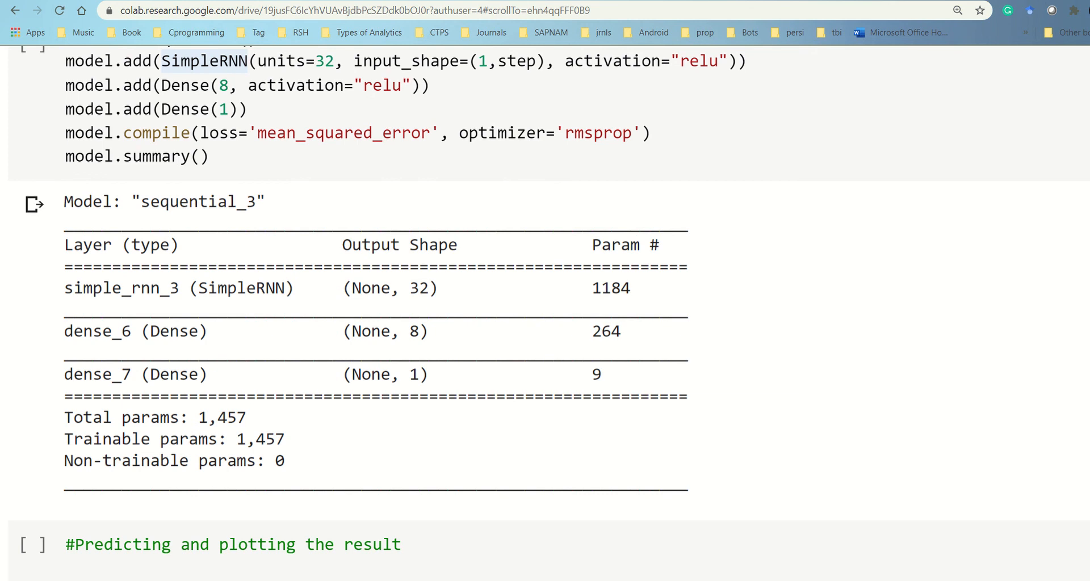
scroll(down, 3)
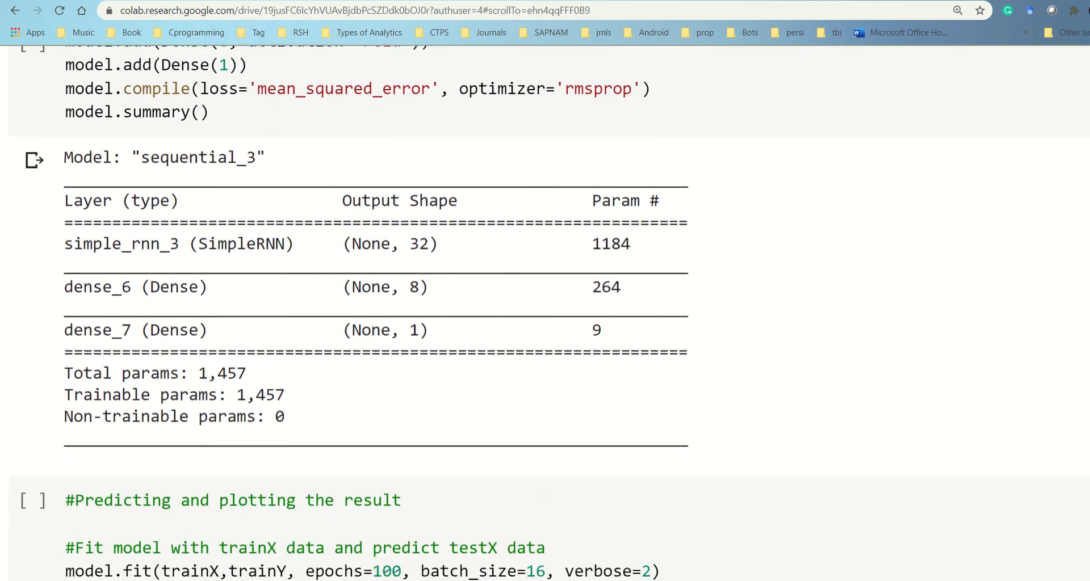
scroll(down, 3)
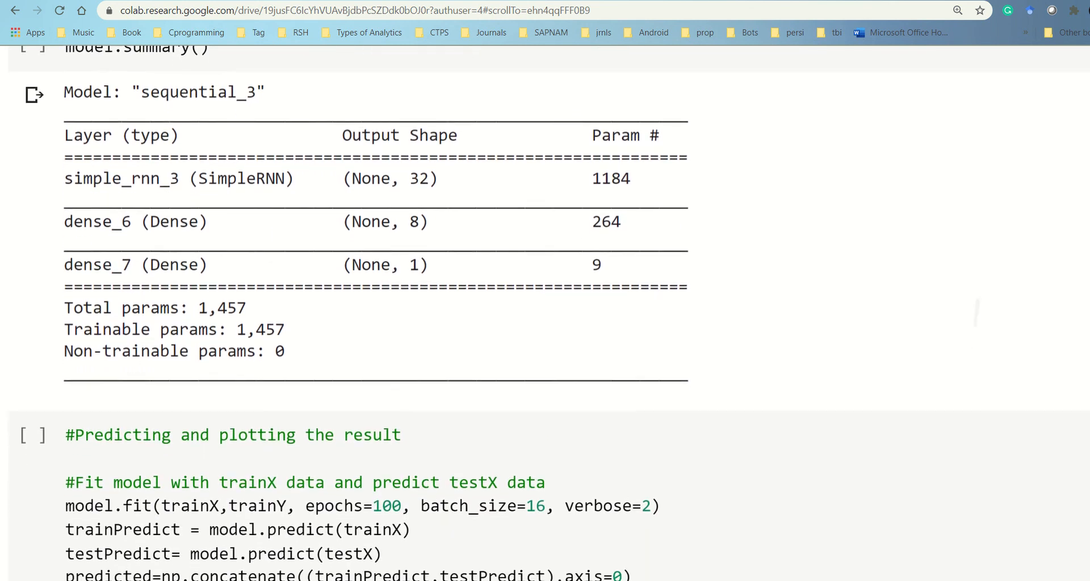
scroll(down, 3)
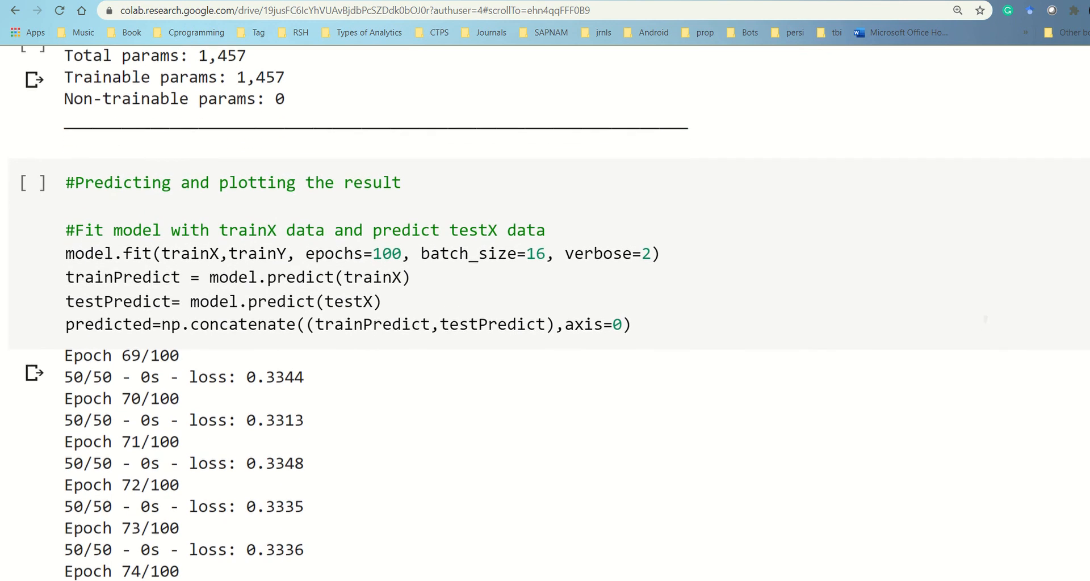
scroll(down, 3)
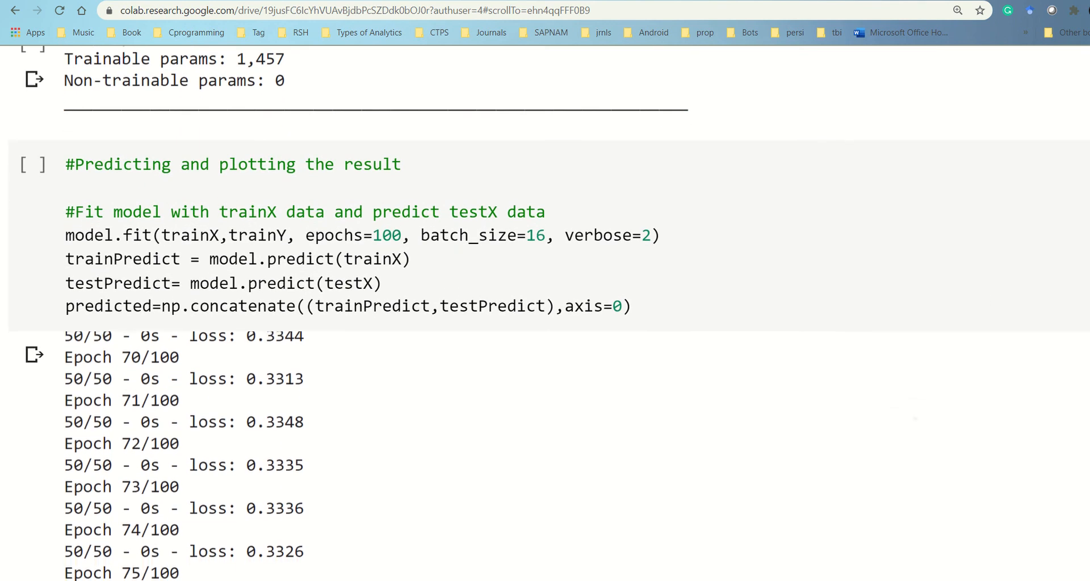
scroll(down, 3)
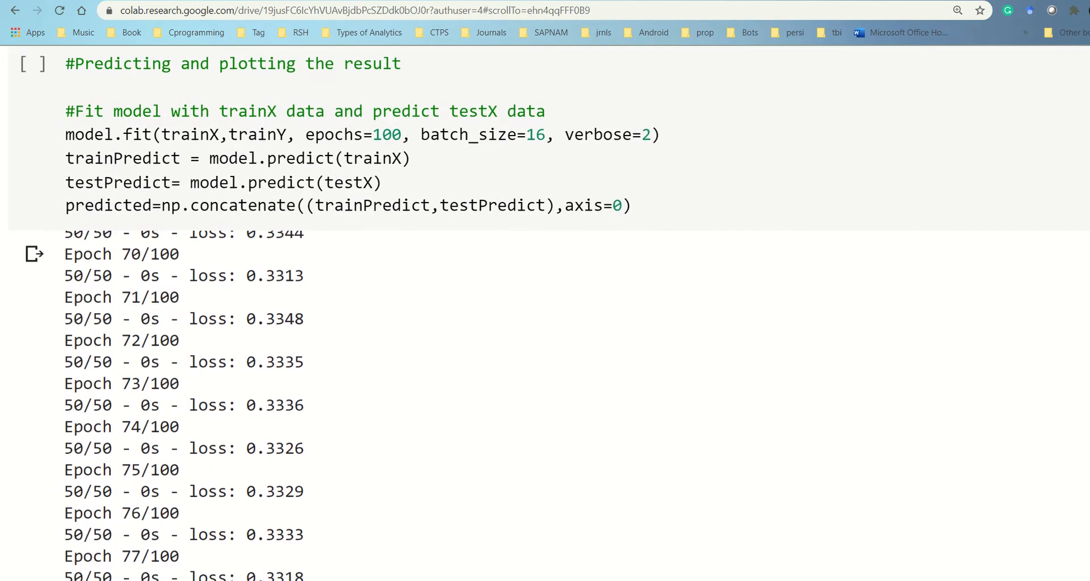
scroll(down, 3)
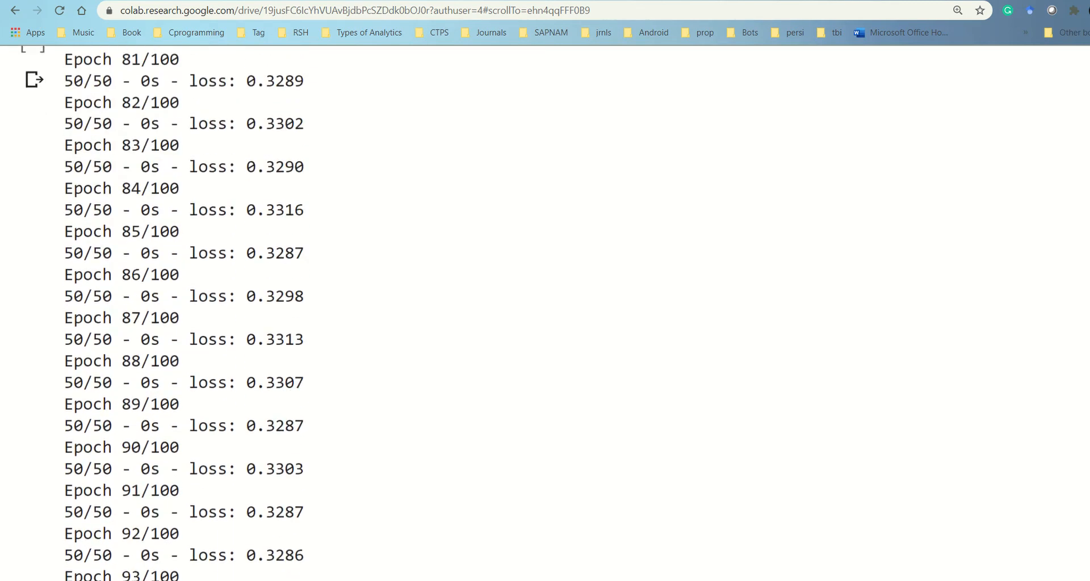
scroll(down, 3)
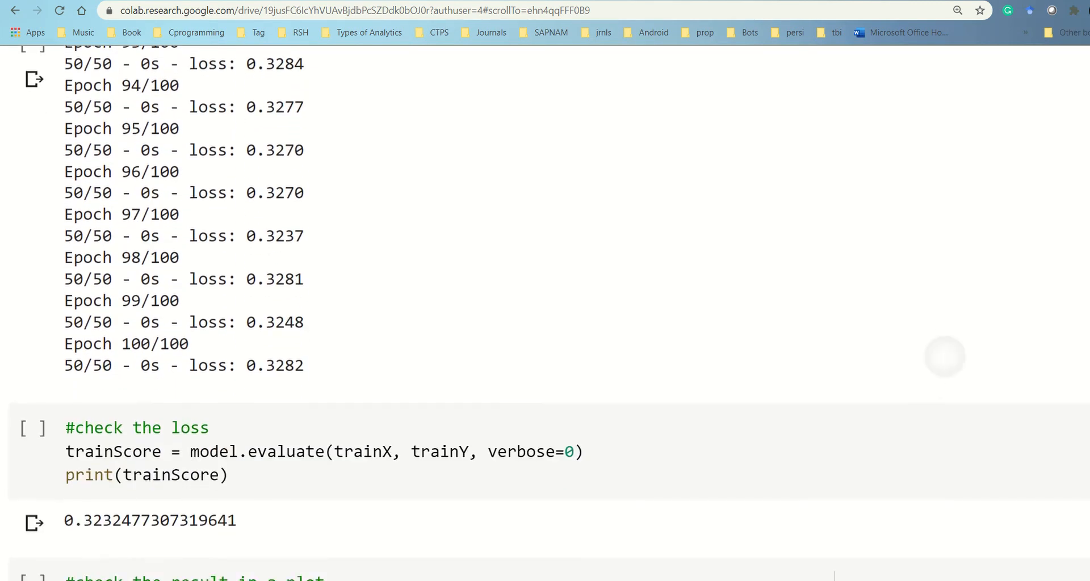
scroll(down, 3)
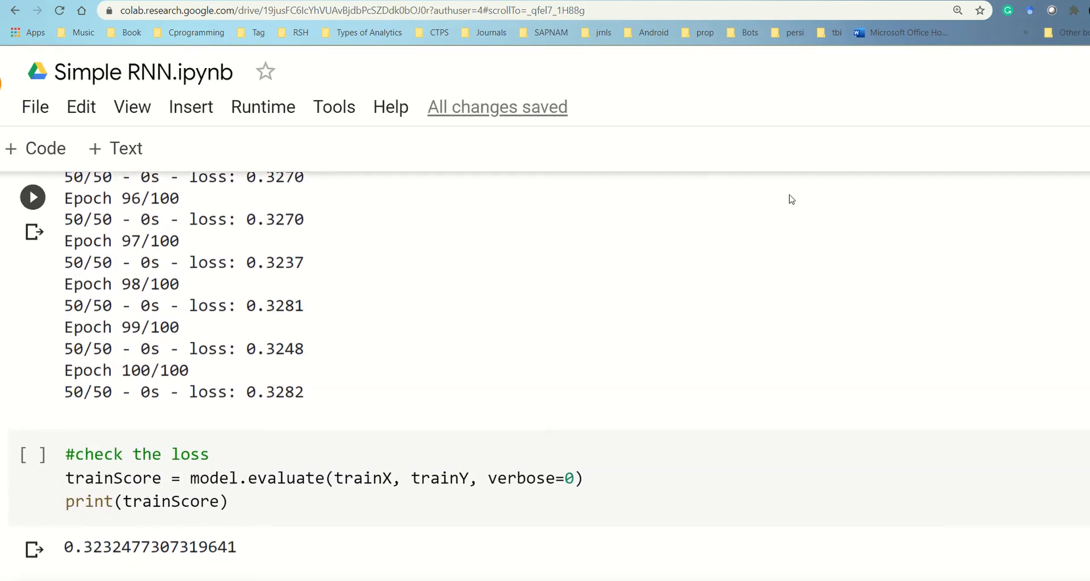